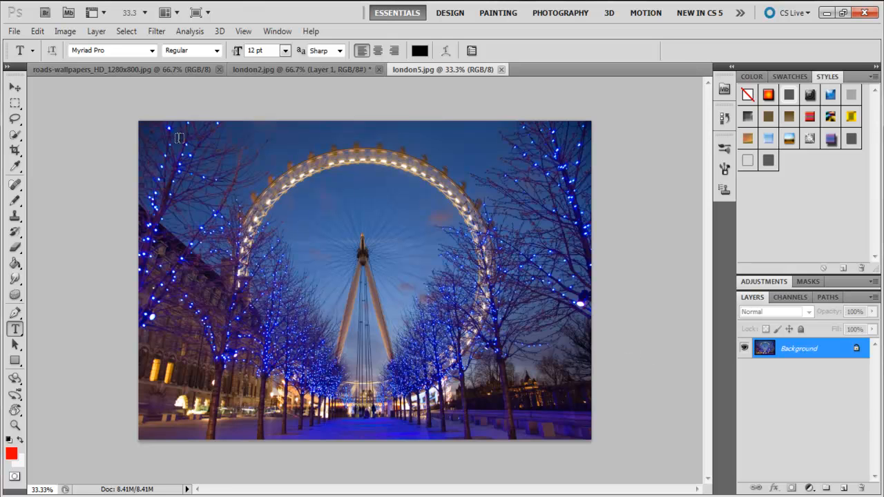
mouse_move(44, 69)
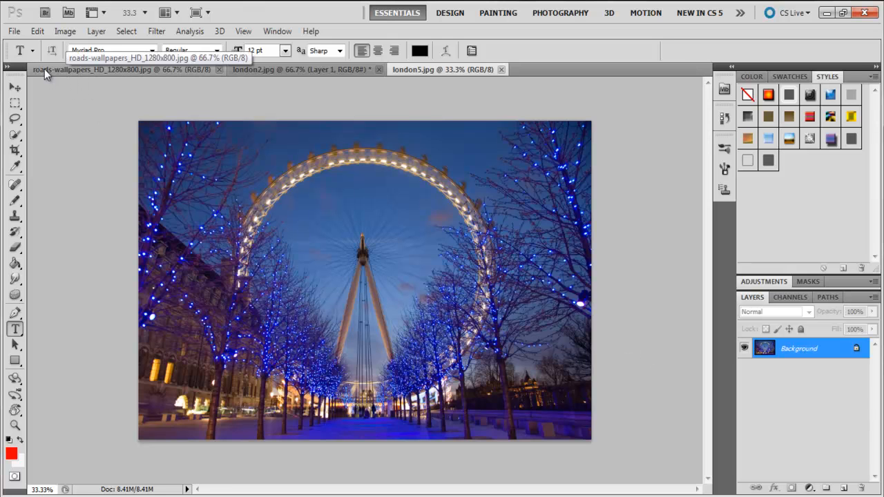
mouse_move(45, 13)
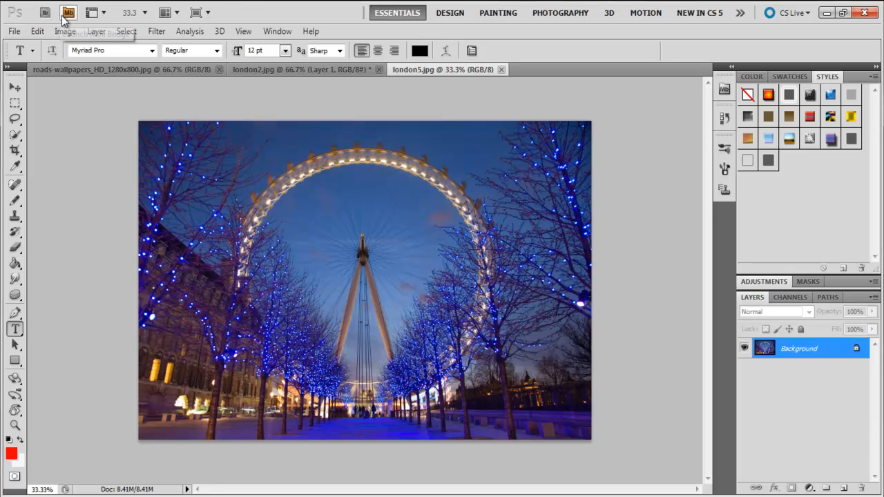
mouse_move(70, 12)
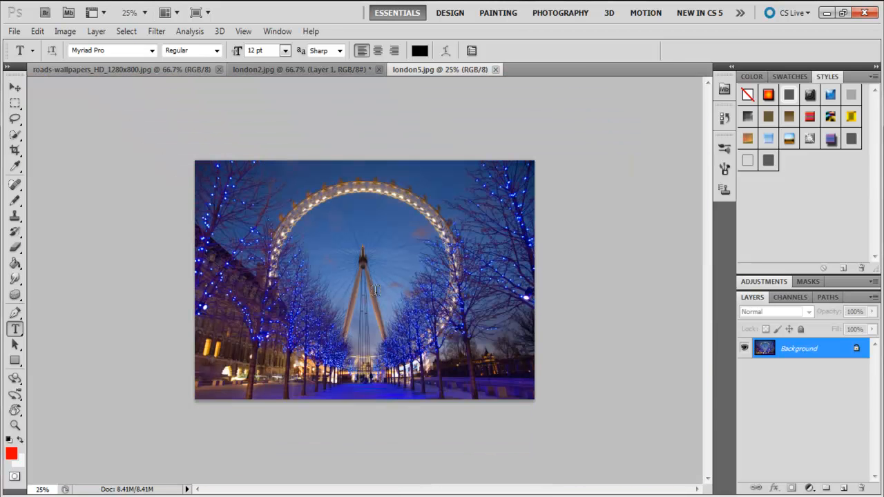
Switch to another of the open photos from the document tabs
left_click(165, 13)
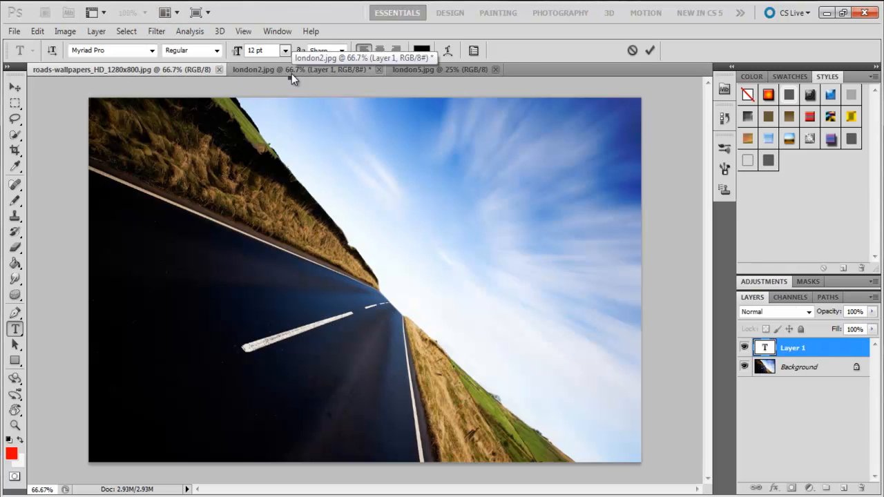
left_click(164, 13)
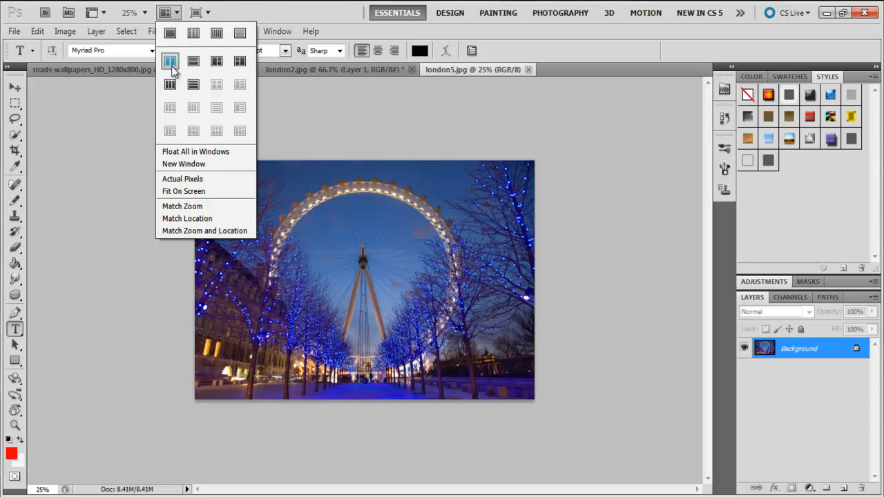
left_click(193, 60)
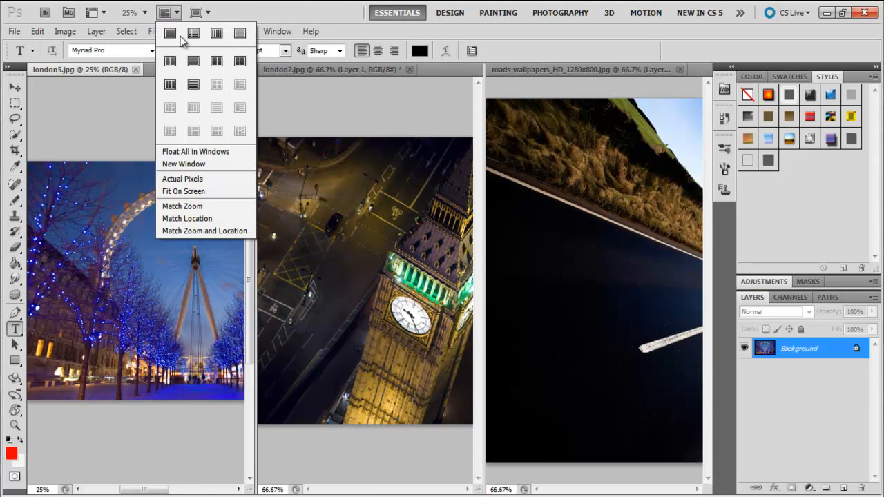
left_click(170, 33)
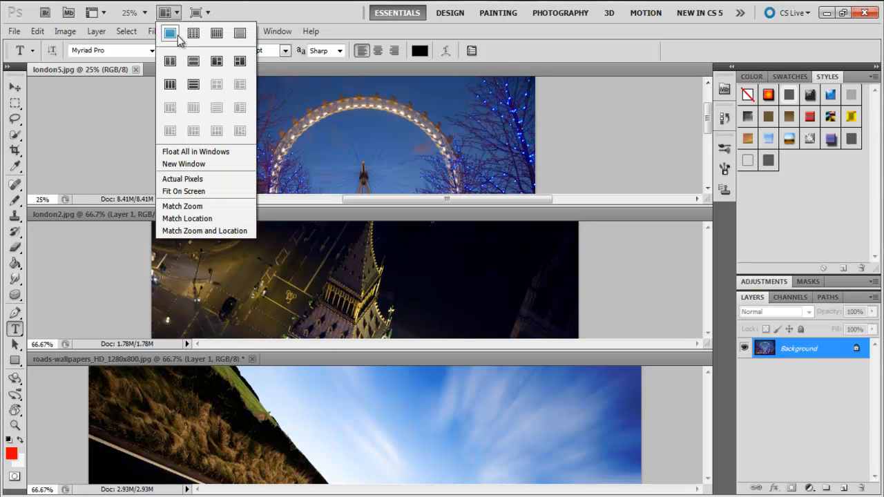
left_click(170, 33)
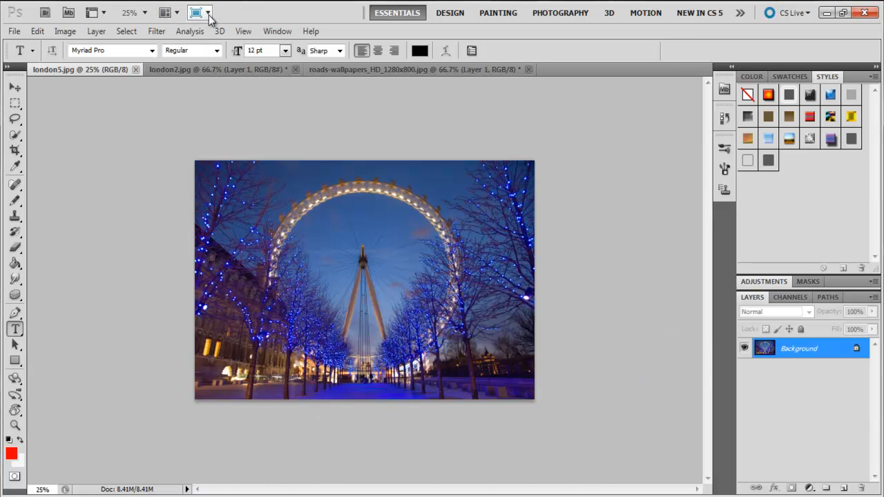
Choose Full Screen Mode With Menu Bar from the screen mode choices
left_click(199, 12)
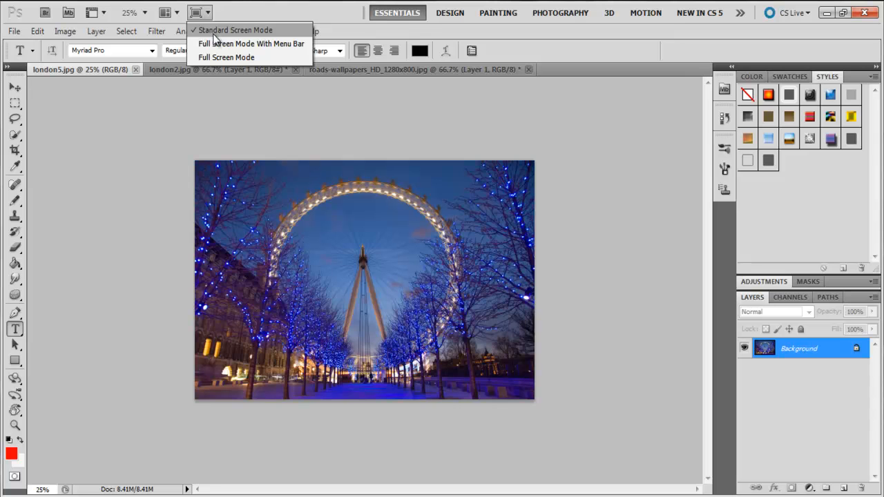
left_click(235, 31)
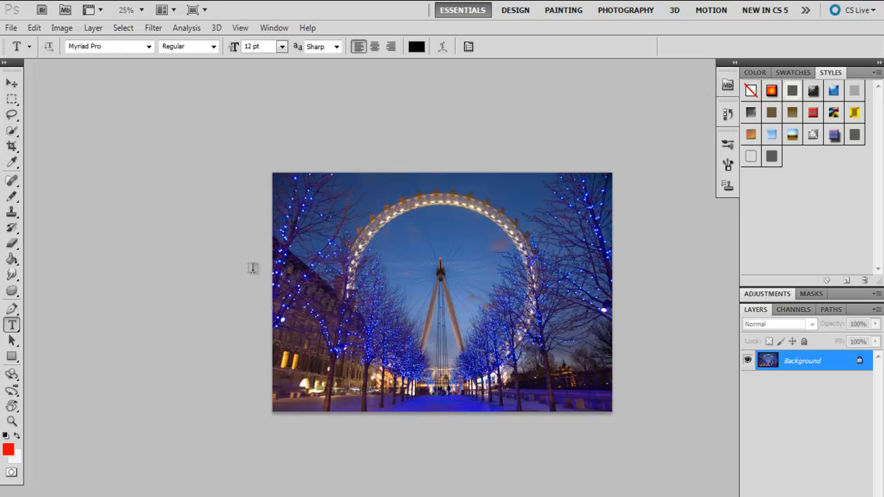
Reopen the screen mode choices while full screen with menu bar is active
left_click(192, 9)
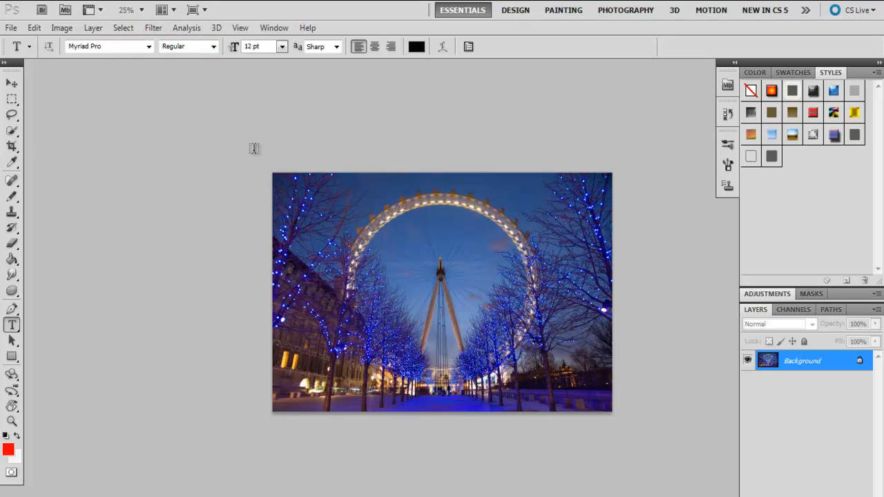
left_click(193, 10)
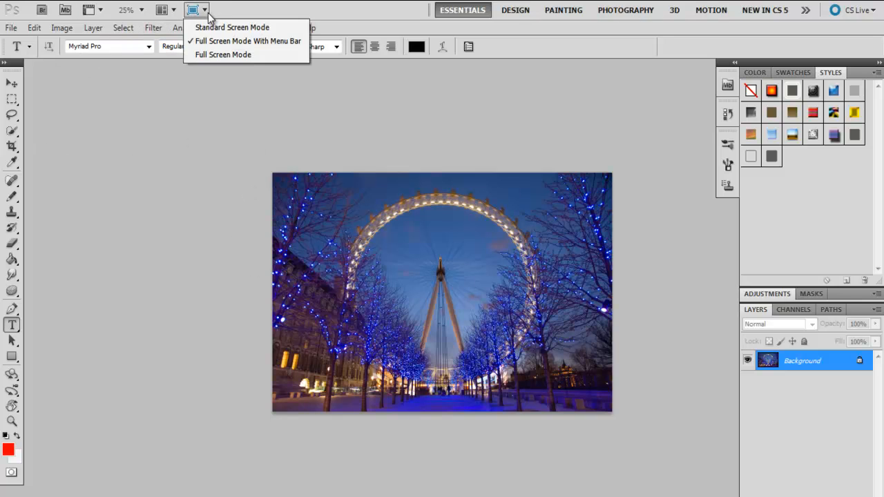
Choose plain Full Screen Mode so the London Eye photo sits on a black surround
left_click(247, 40)
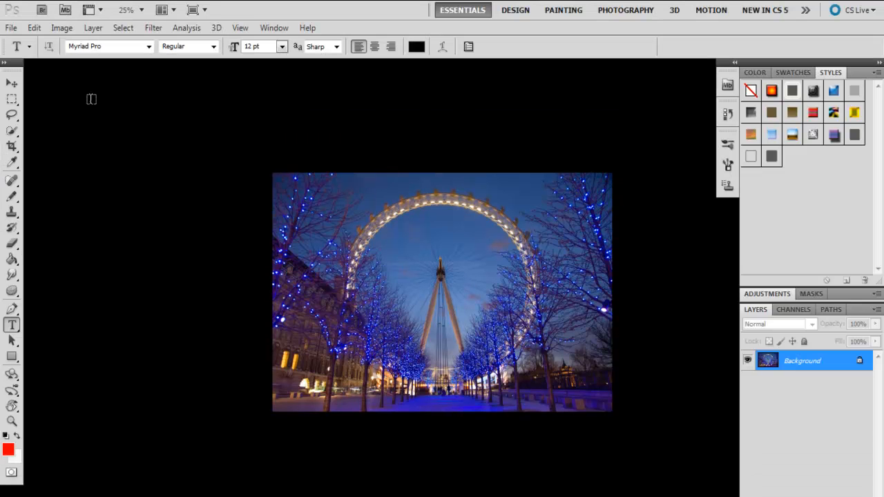